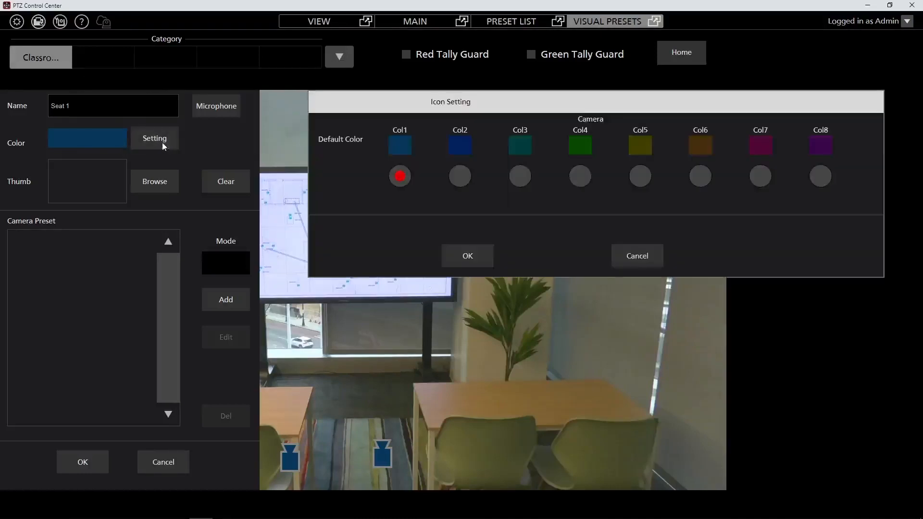
- Assign the green Col4 colour to the Seat 1 group and confirm the icon setting
left_click(579, 176)
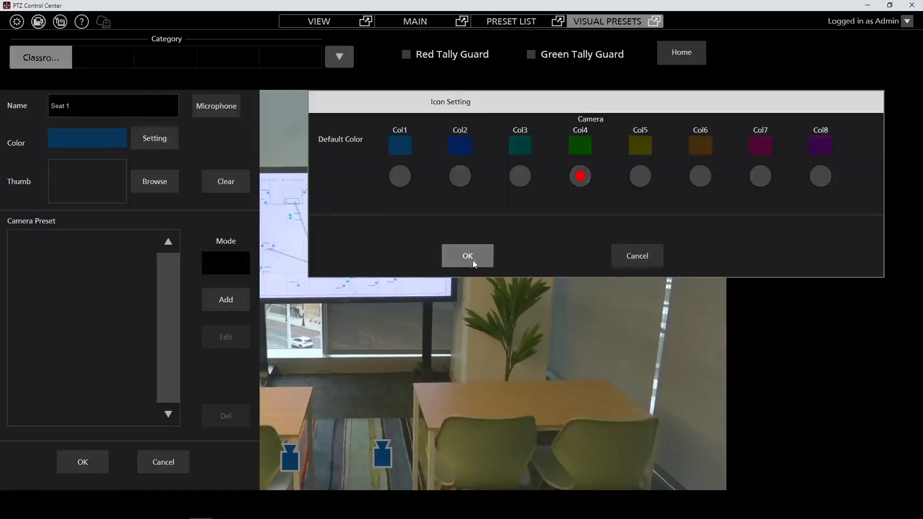
left_click(467, 256)
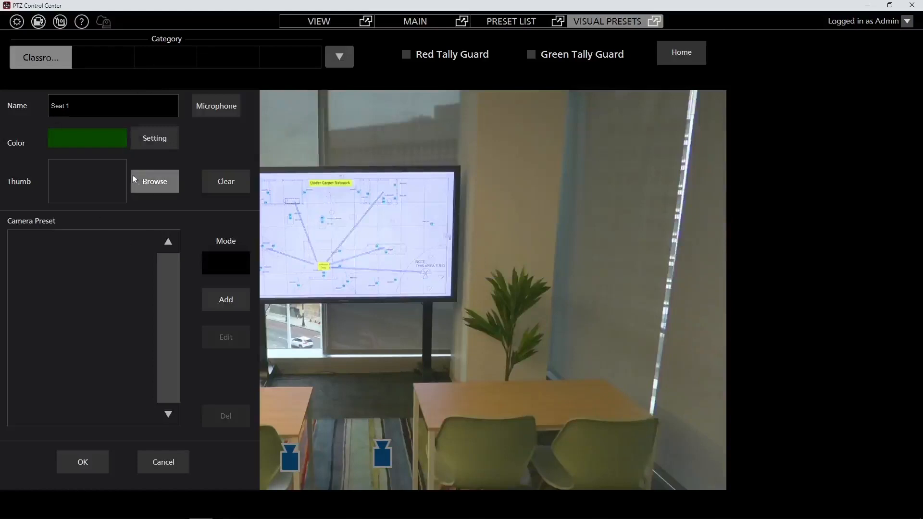
mouse_move(104, 274)
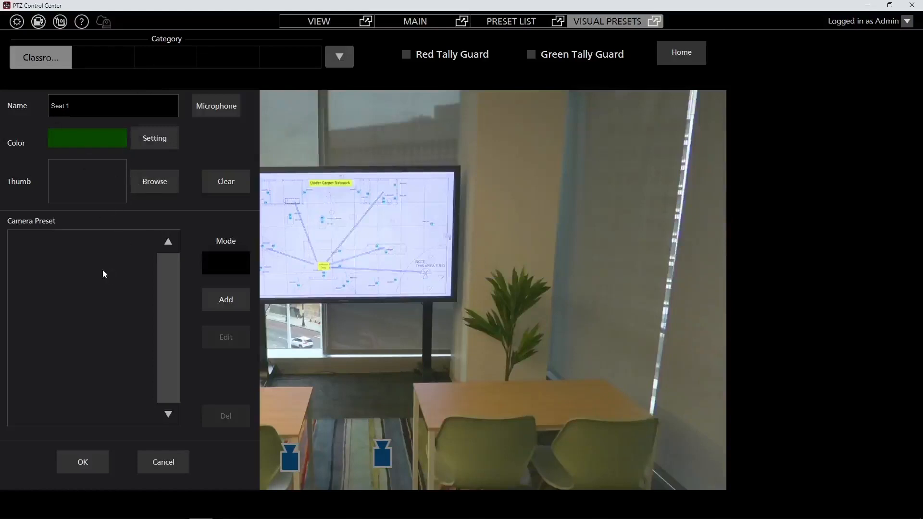
mouse_move(173, 336)
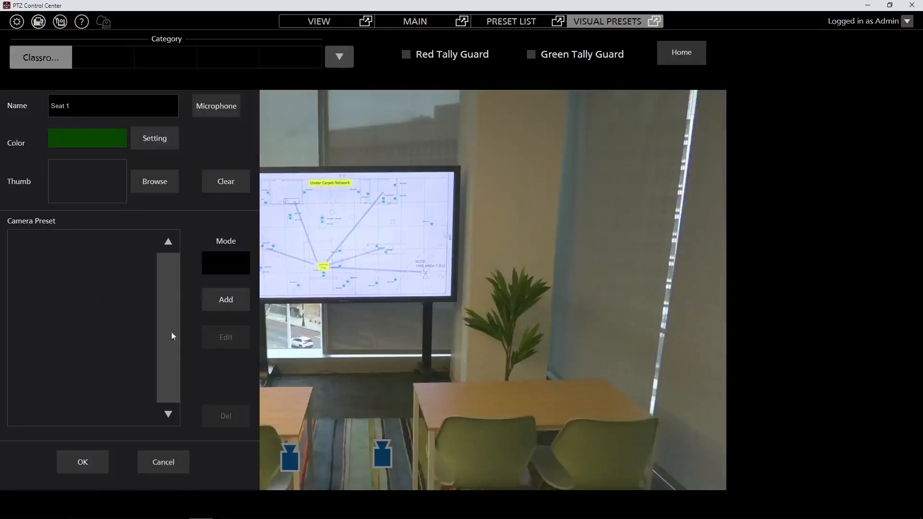
mouse_move(261, 320)
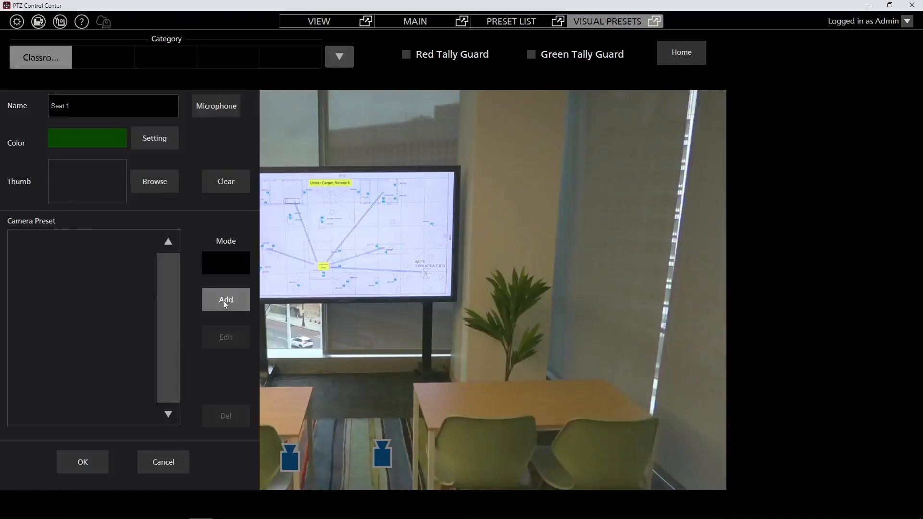
- Add Preset001 from the first AW-UE50 camera to the Seat 1 group
left_click(226, 299)
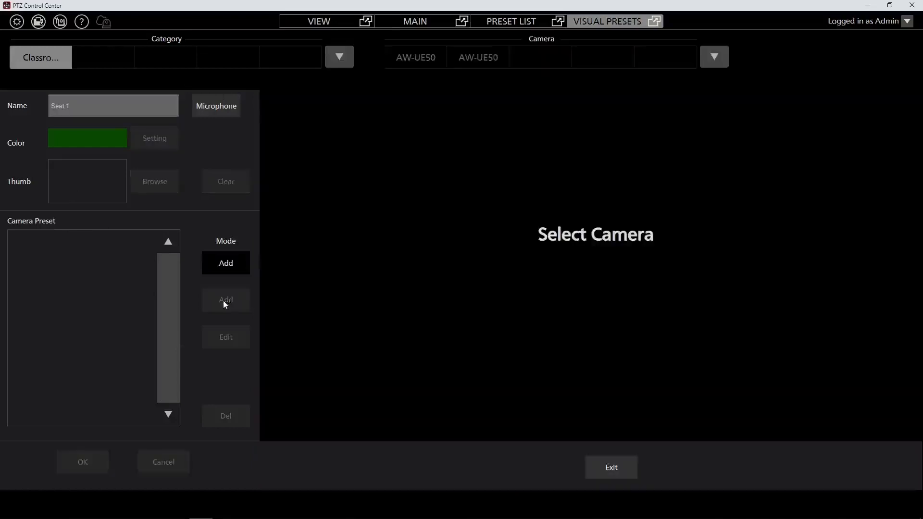
mouse_move(417, 72)
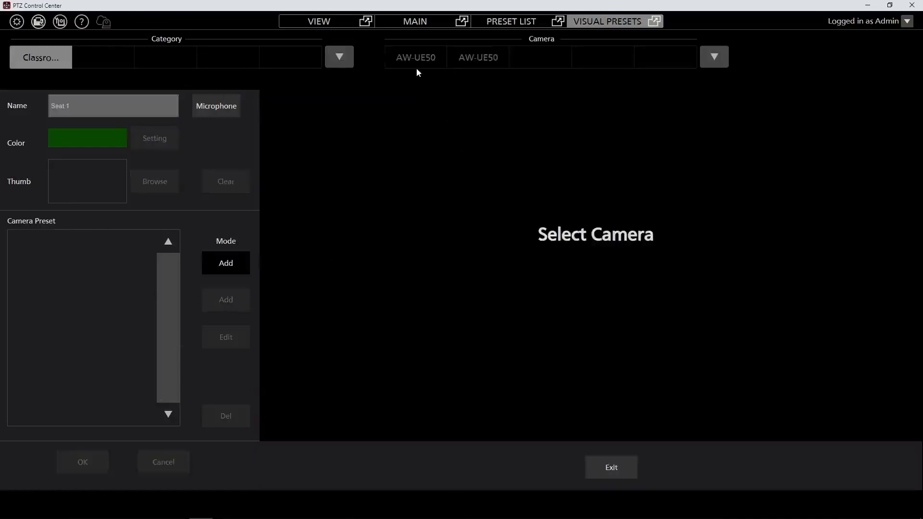
left_click(714, 57)
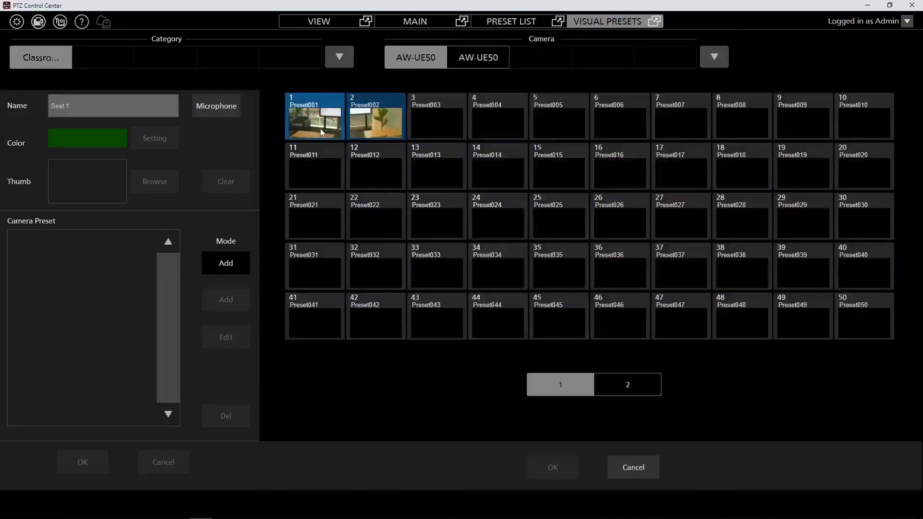
left_click(314, 116)
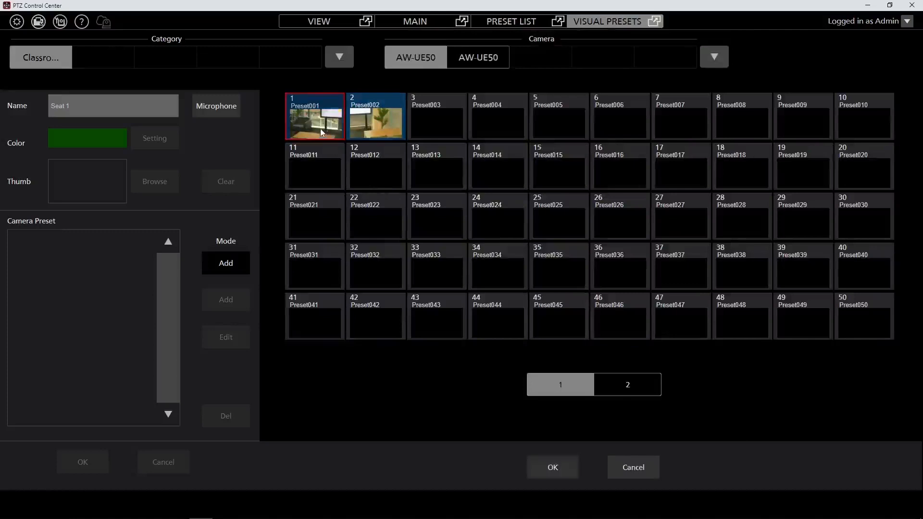
left_click(552, 467)
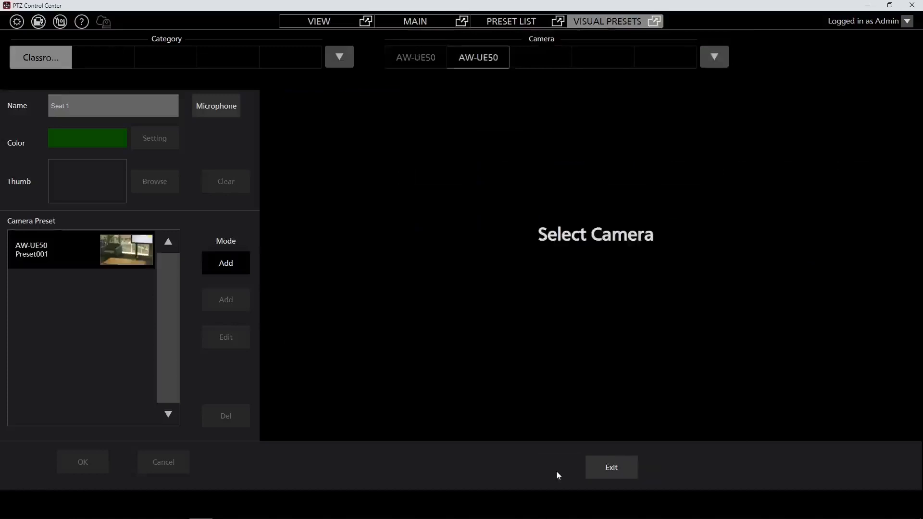
mouse_move(226, 268)
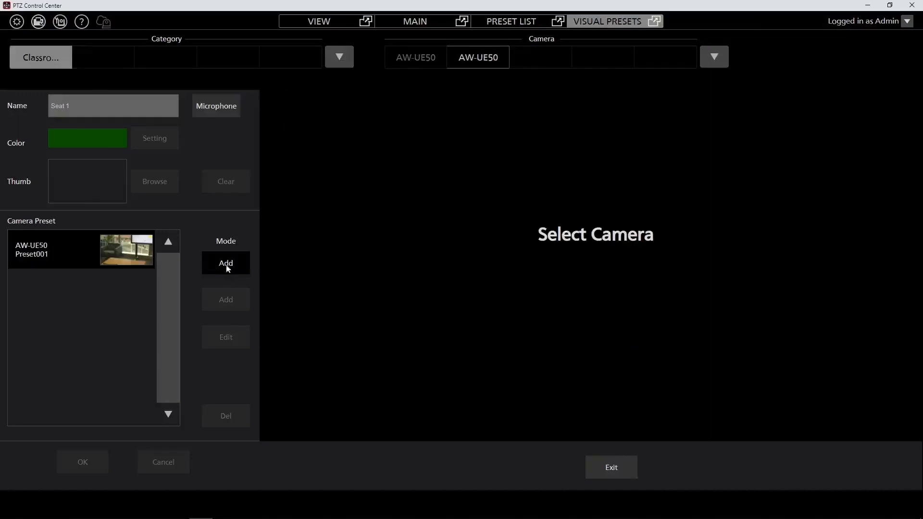
mouse_move(487, 84)
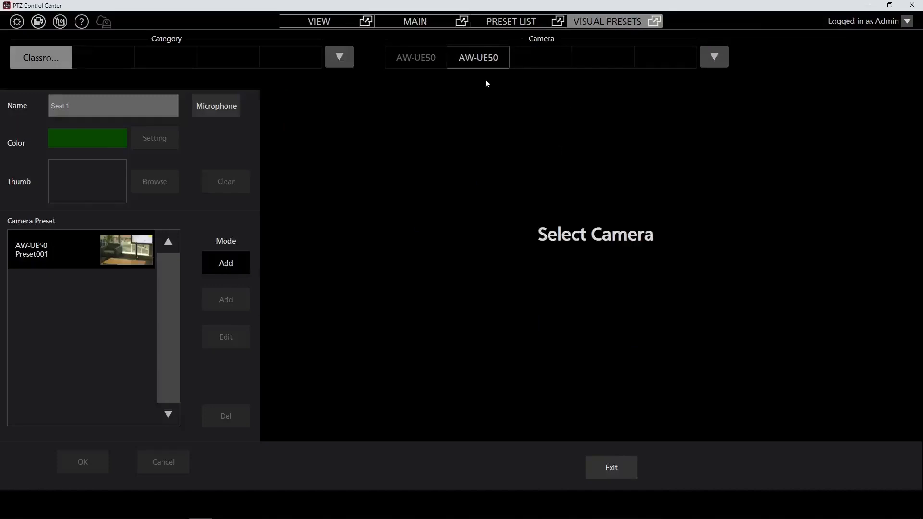
mouse_move(478, 57)
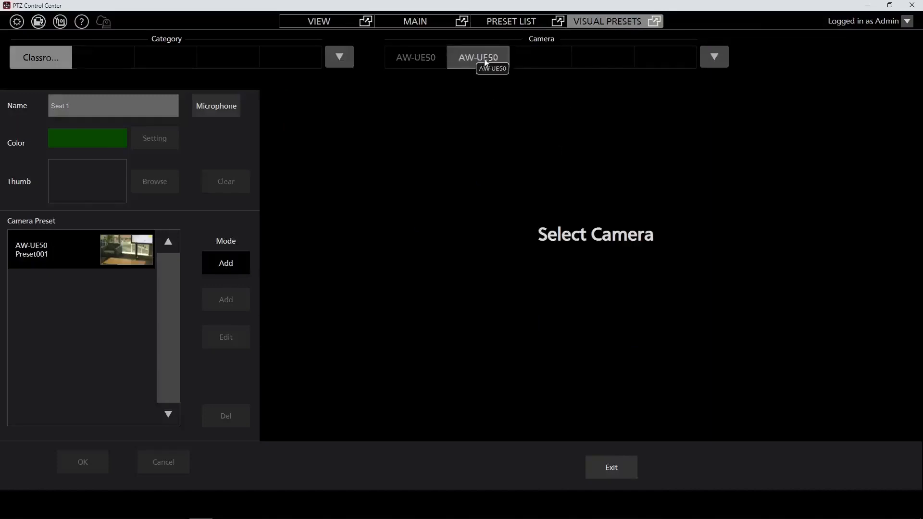
- Add Preset001 from the second AW-UE50 camera to Seat 1 as well
left_click(478, 57)
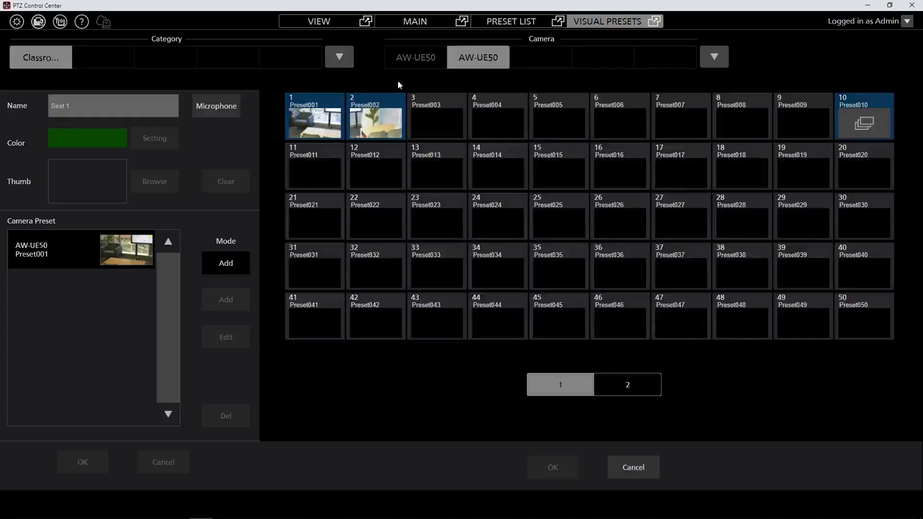
left_click(314, 115)
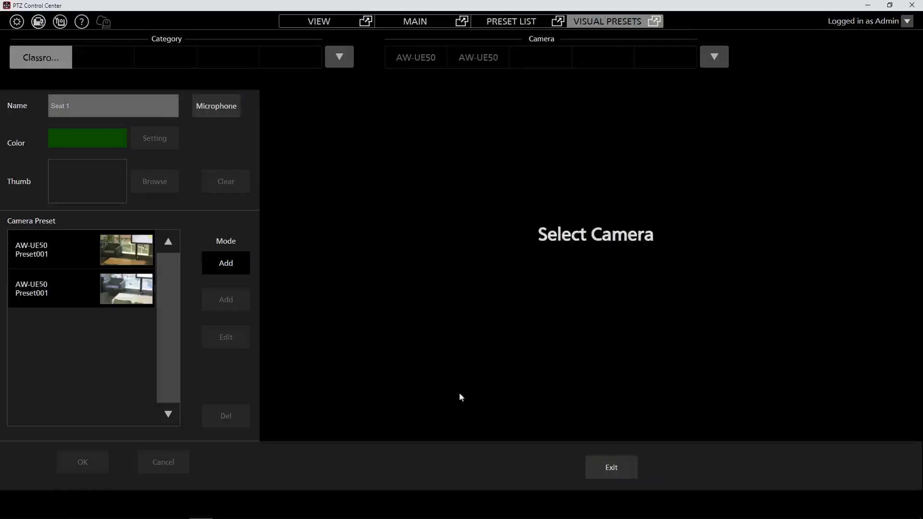
mouse_move(514, 452)
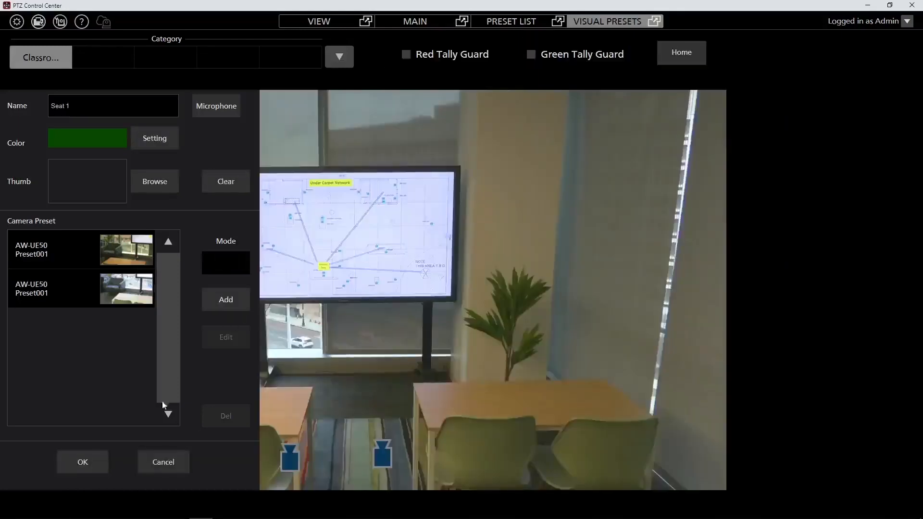
- Save the Seat 1 group and place a new Preset Group2 on the room image
left_click(83, 462)
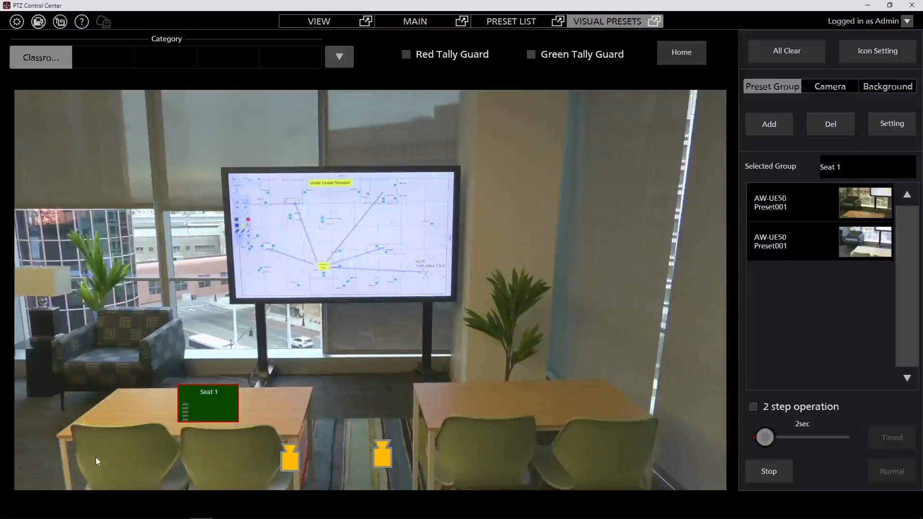
mouse_move(207, 380)
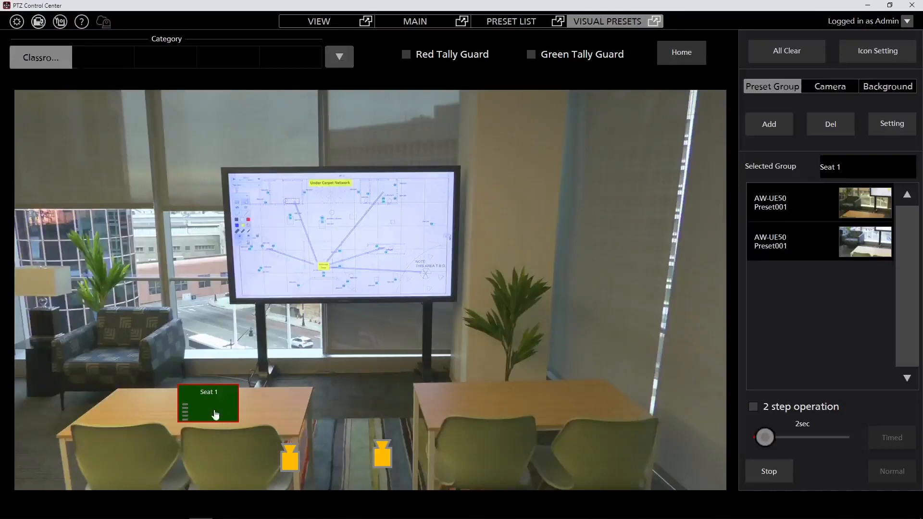
mouse_move(342, 443)
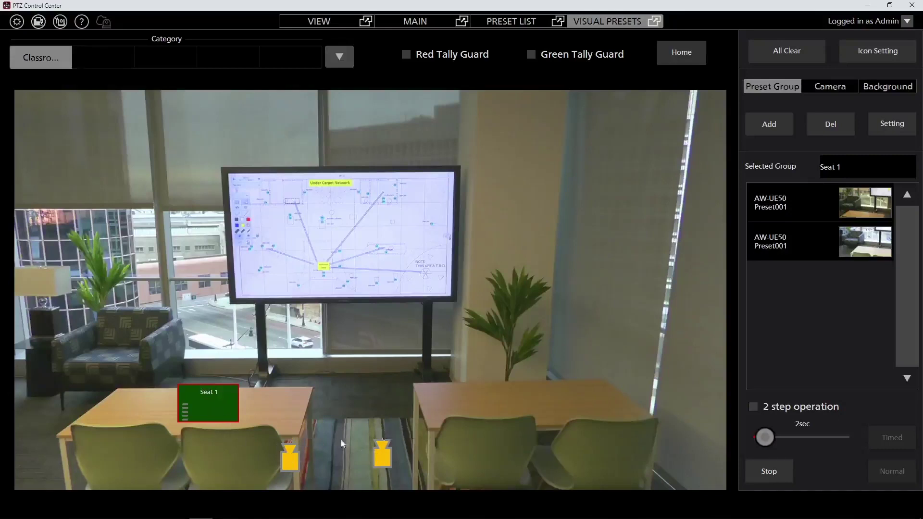
mouse_move(288, 459)
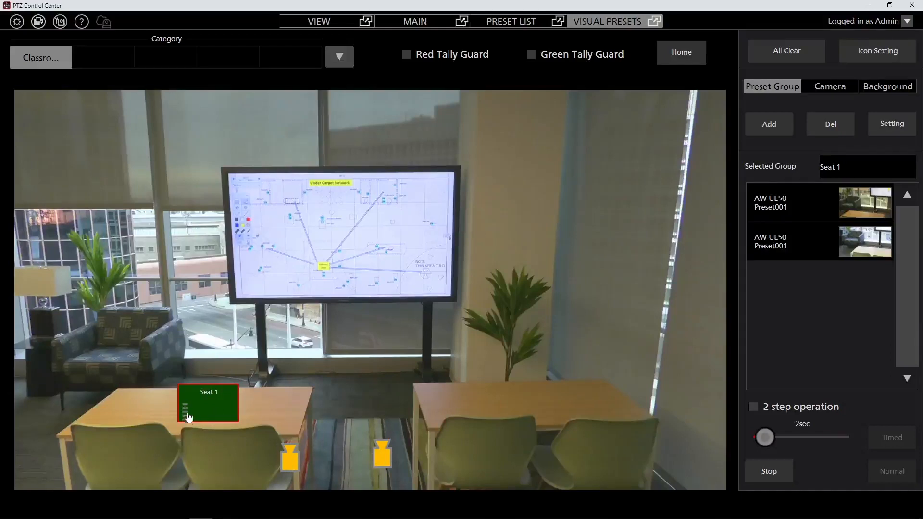
mouse_move(196, 439)
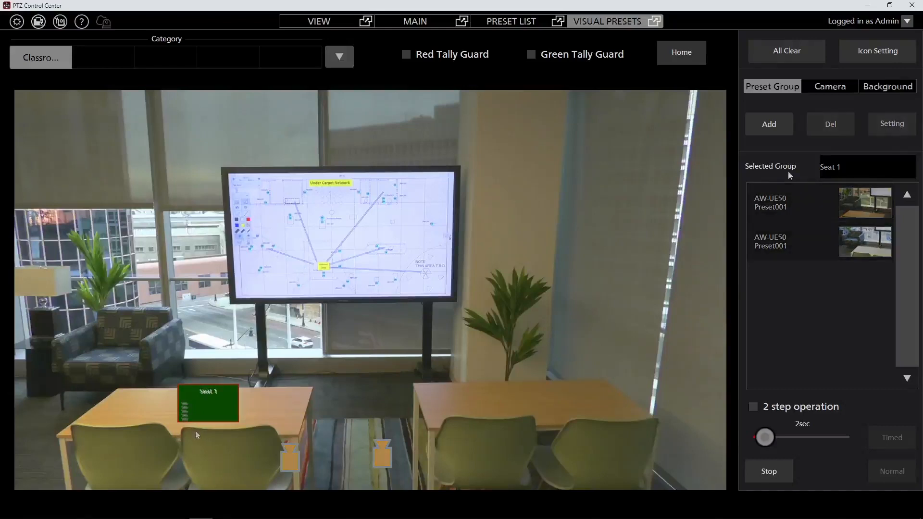
left_click(769, 124)
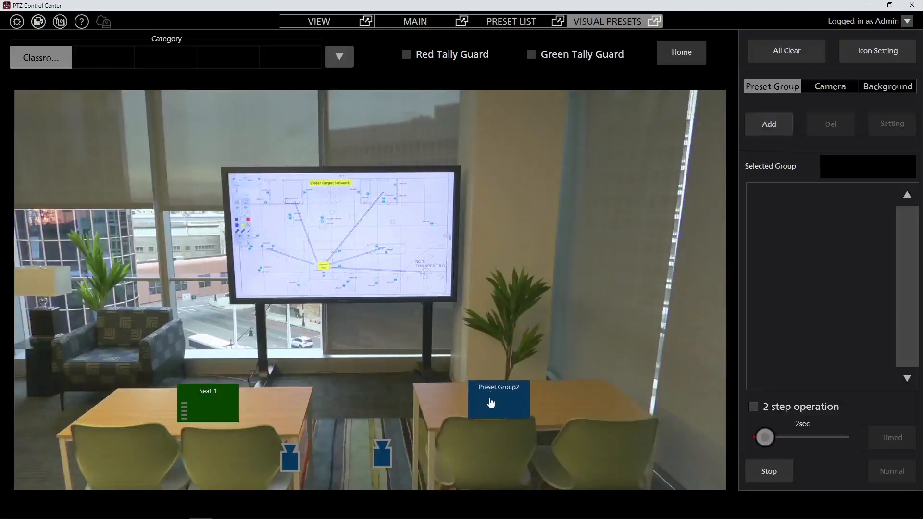
- Replace the default Preset Group2 name with Seat
double_click(498, 399)
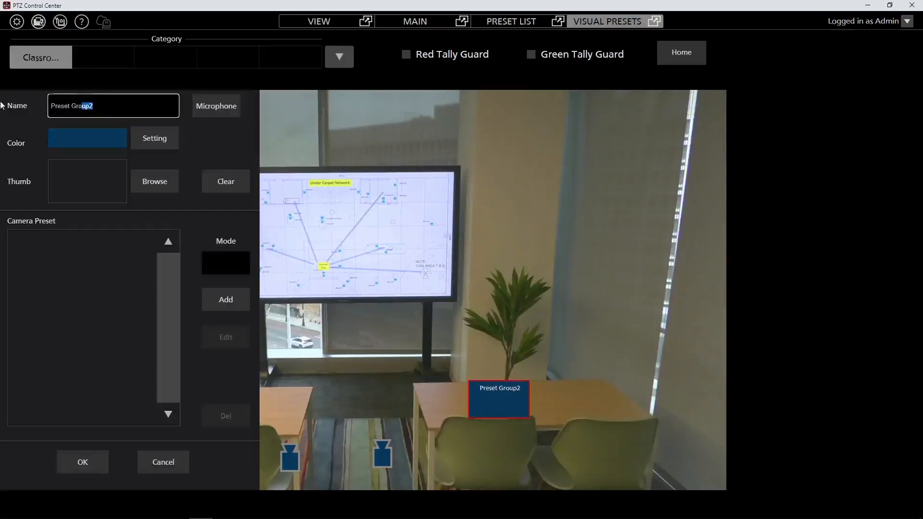
key("Backspace")
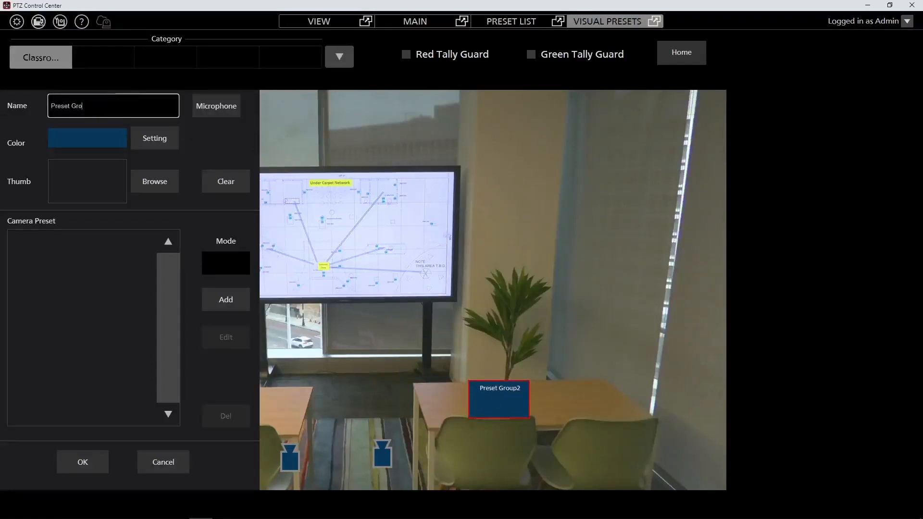
type("Seat")
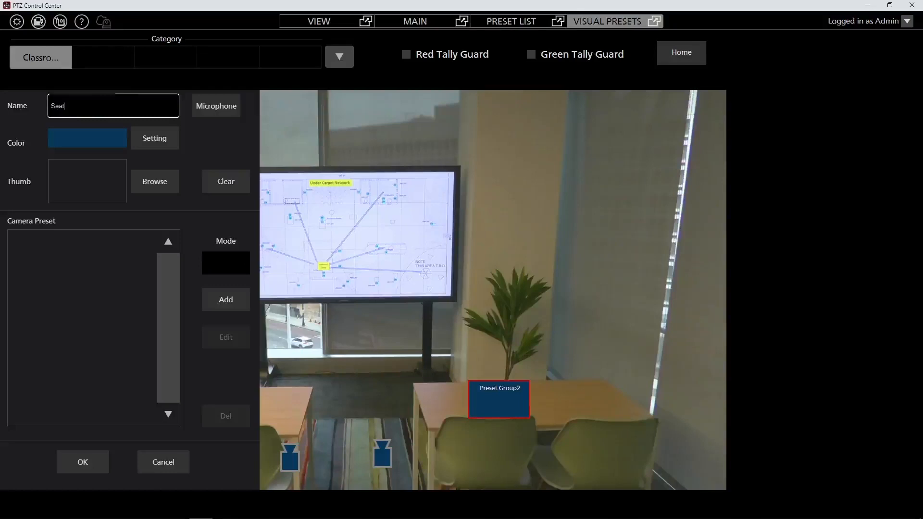
- Review the group's Microphone settings and its Microphone No. list
left_click(216, 106)
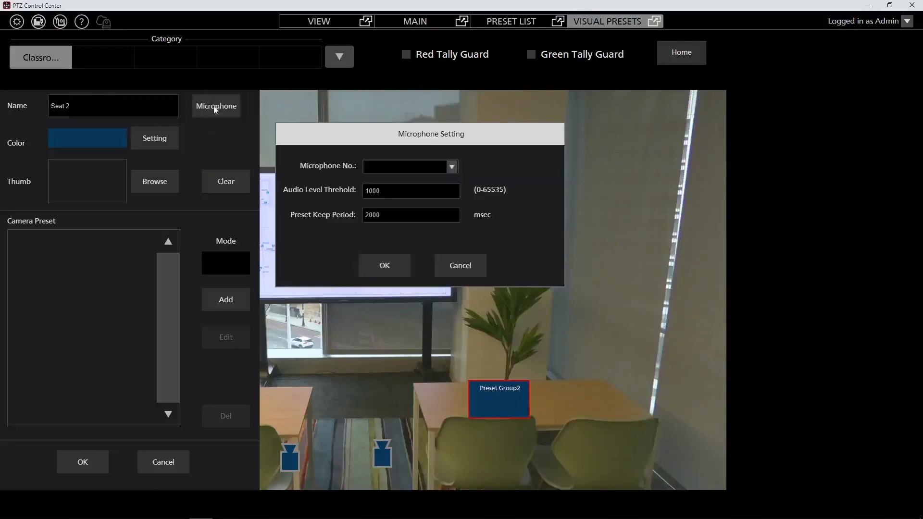
left_click(451, 167)
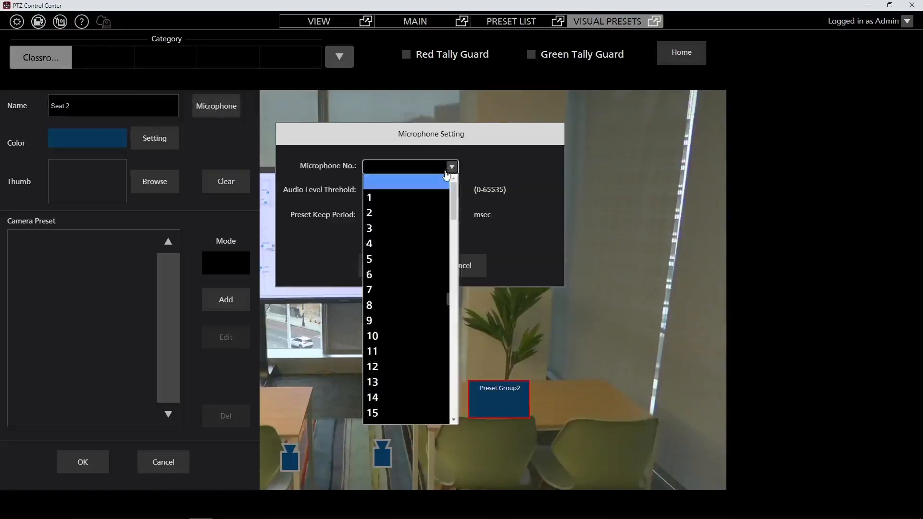
left_click(369, 212)
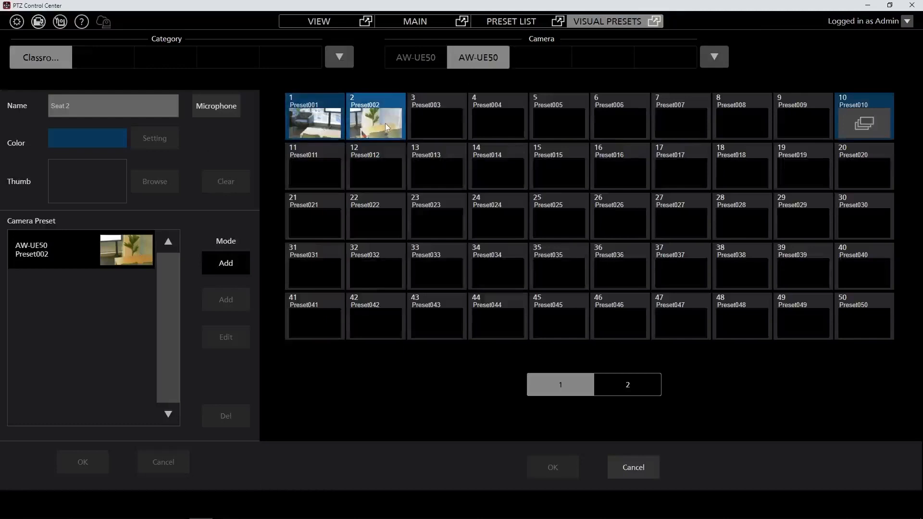
- Add Preset002 from the second AW-UE50 camera to Seat 2 and close camera selection
left_click(552, 467)
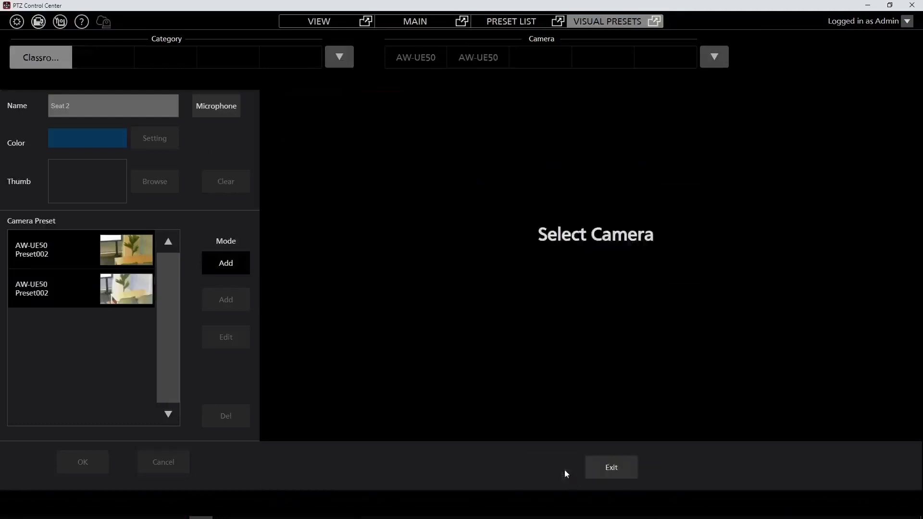
left_click(415, 58)
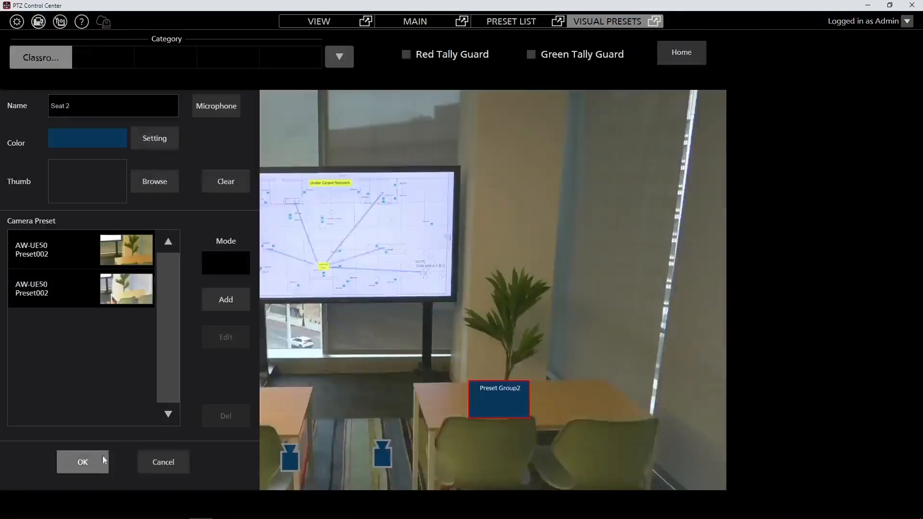